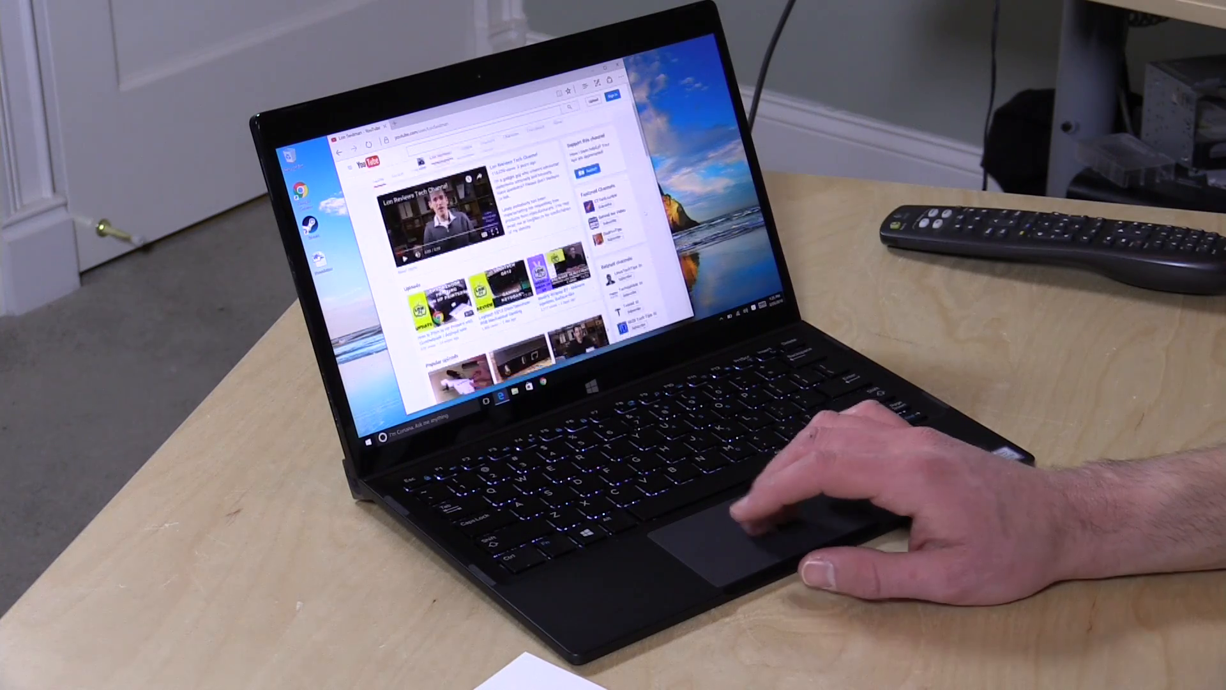
scroll("down", 3)
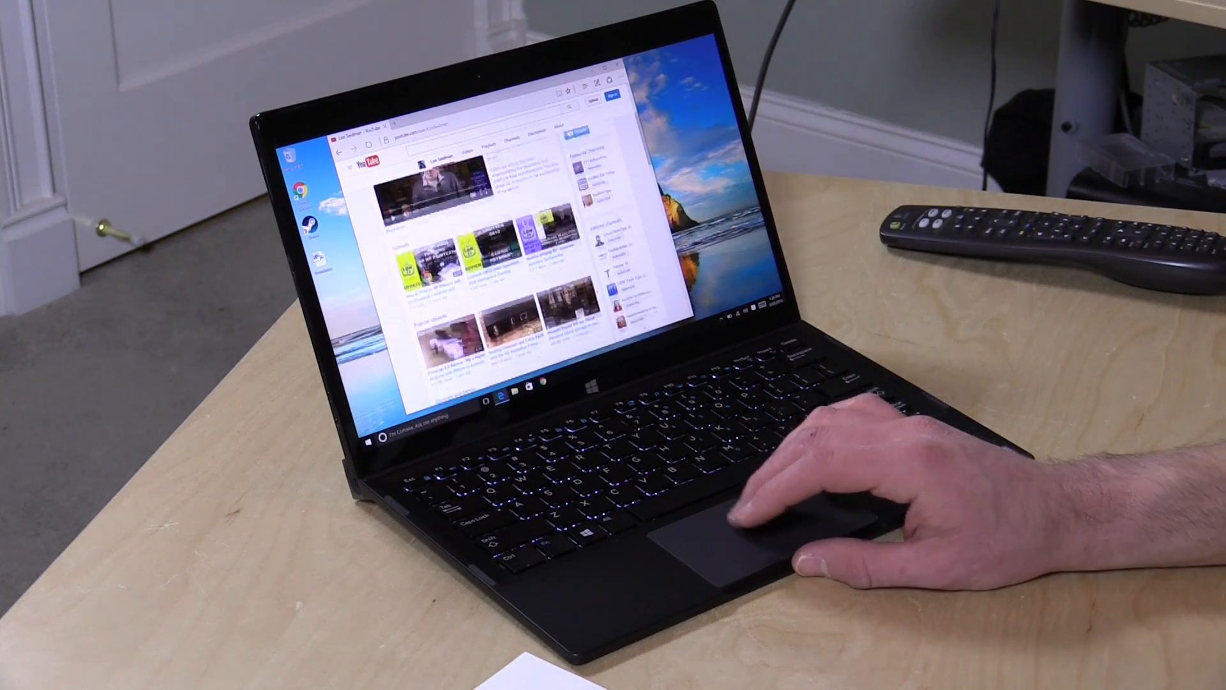
scroll("down", 3)
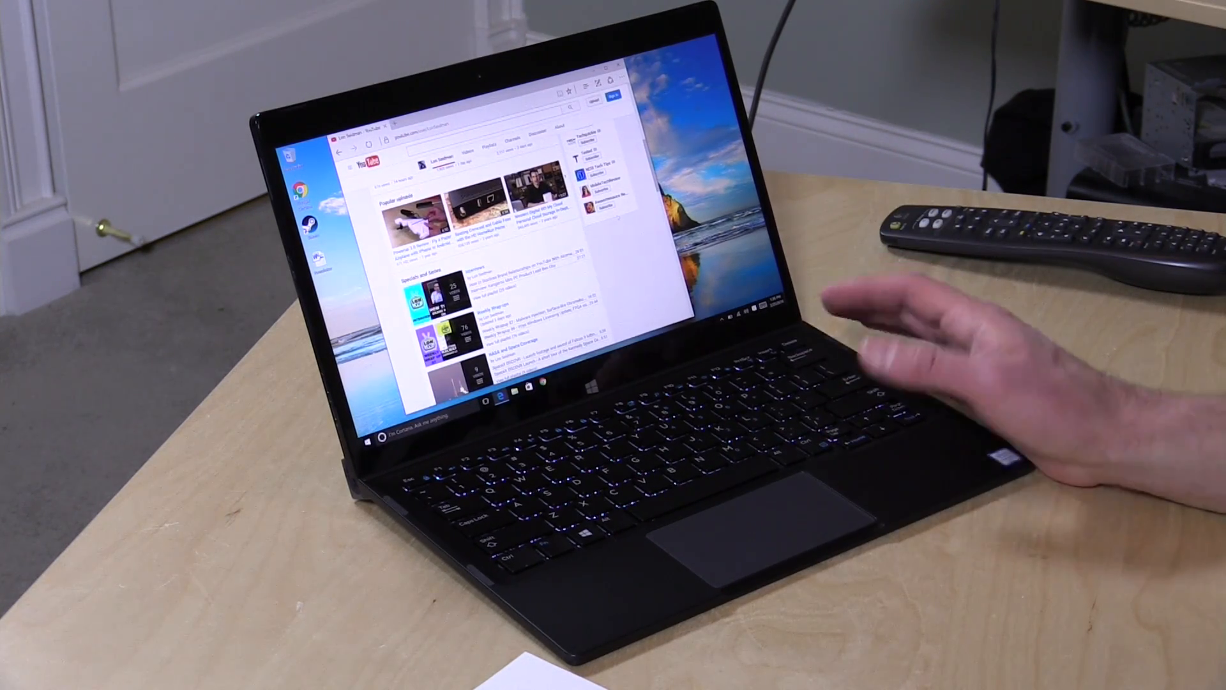